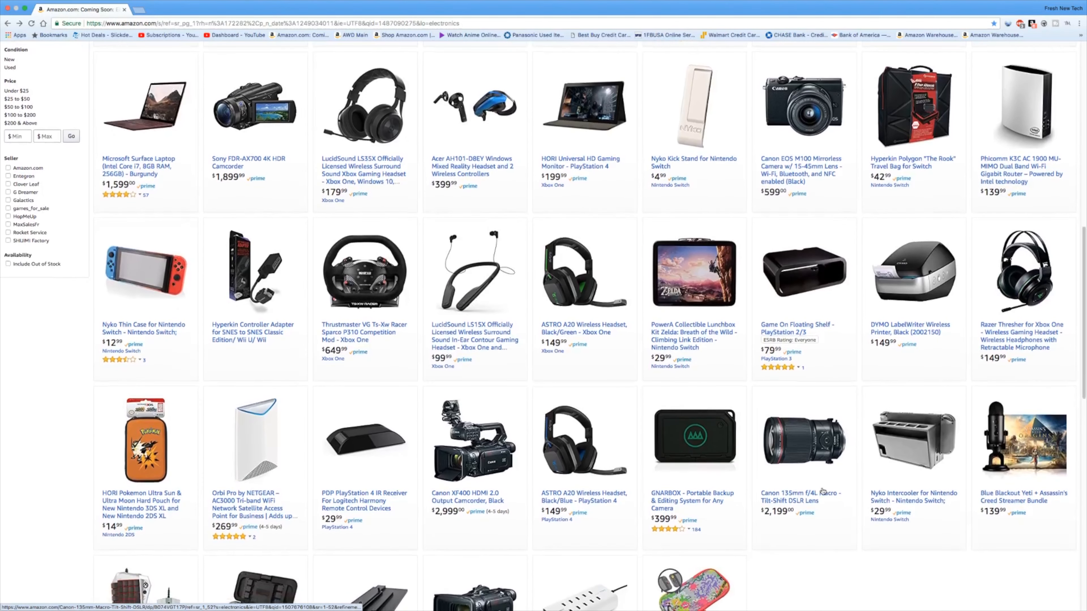
{"action": "scroll", "scroll_direction": "down", "scroll_amount": 3}
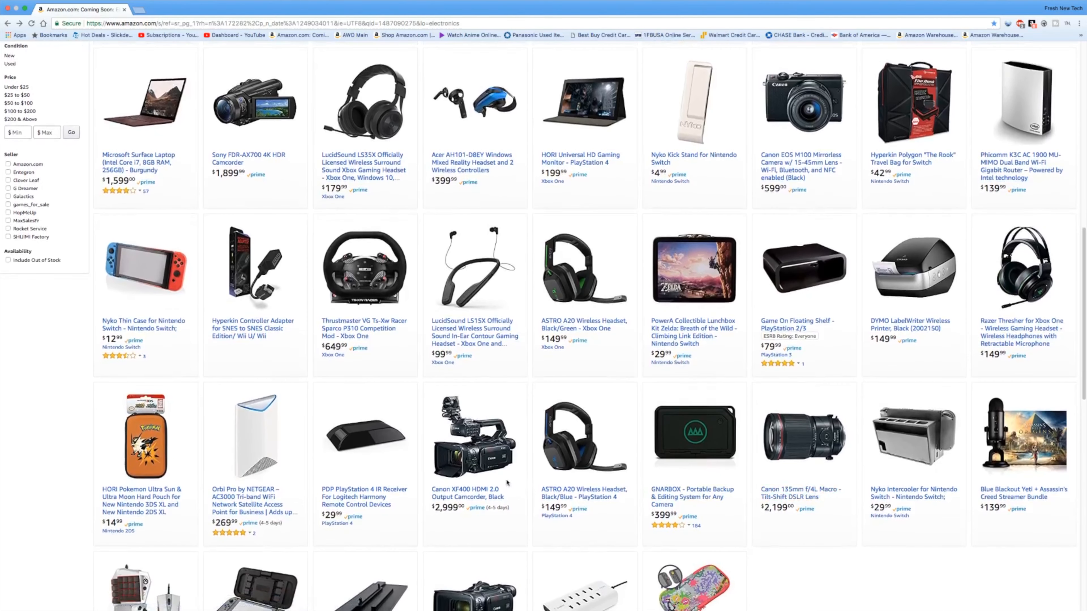
{"action": "mouse_move", "coordinate": [830, 519]}
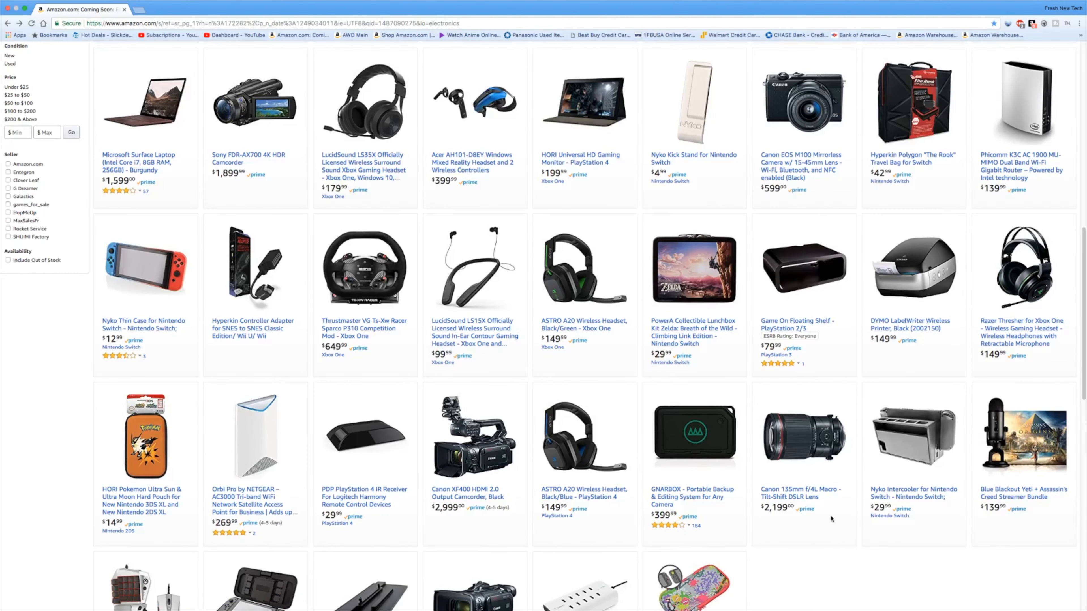
{"action": "scroll", "scroll_direction": "down", "scroll_amount": 3}
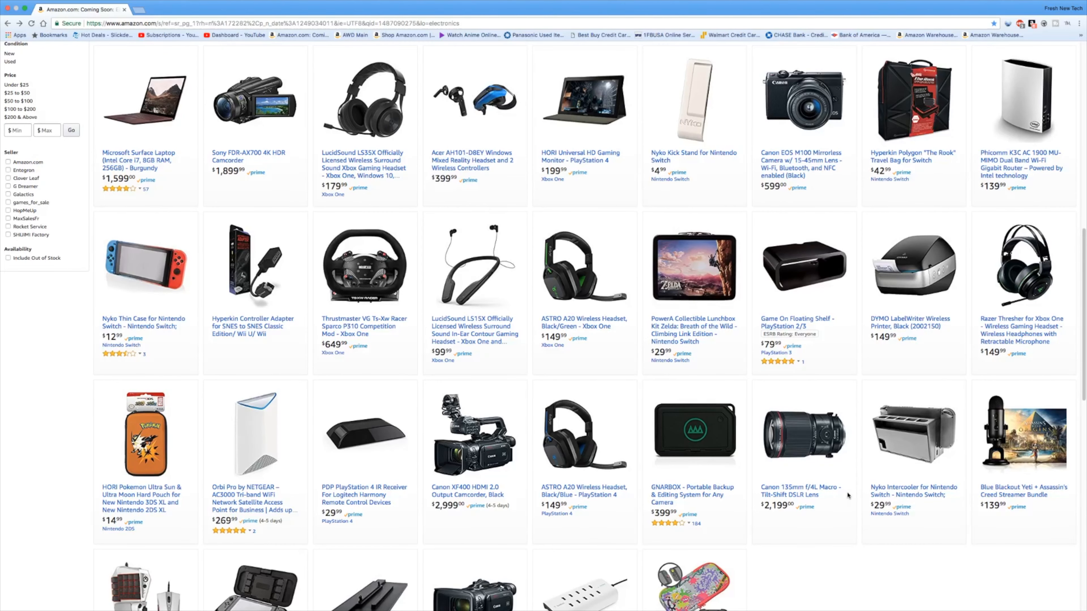